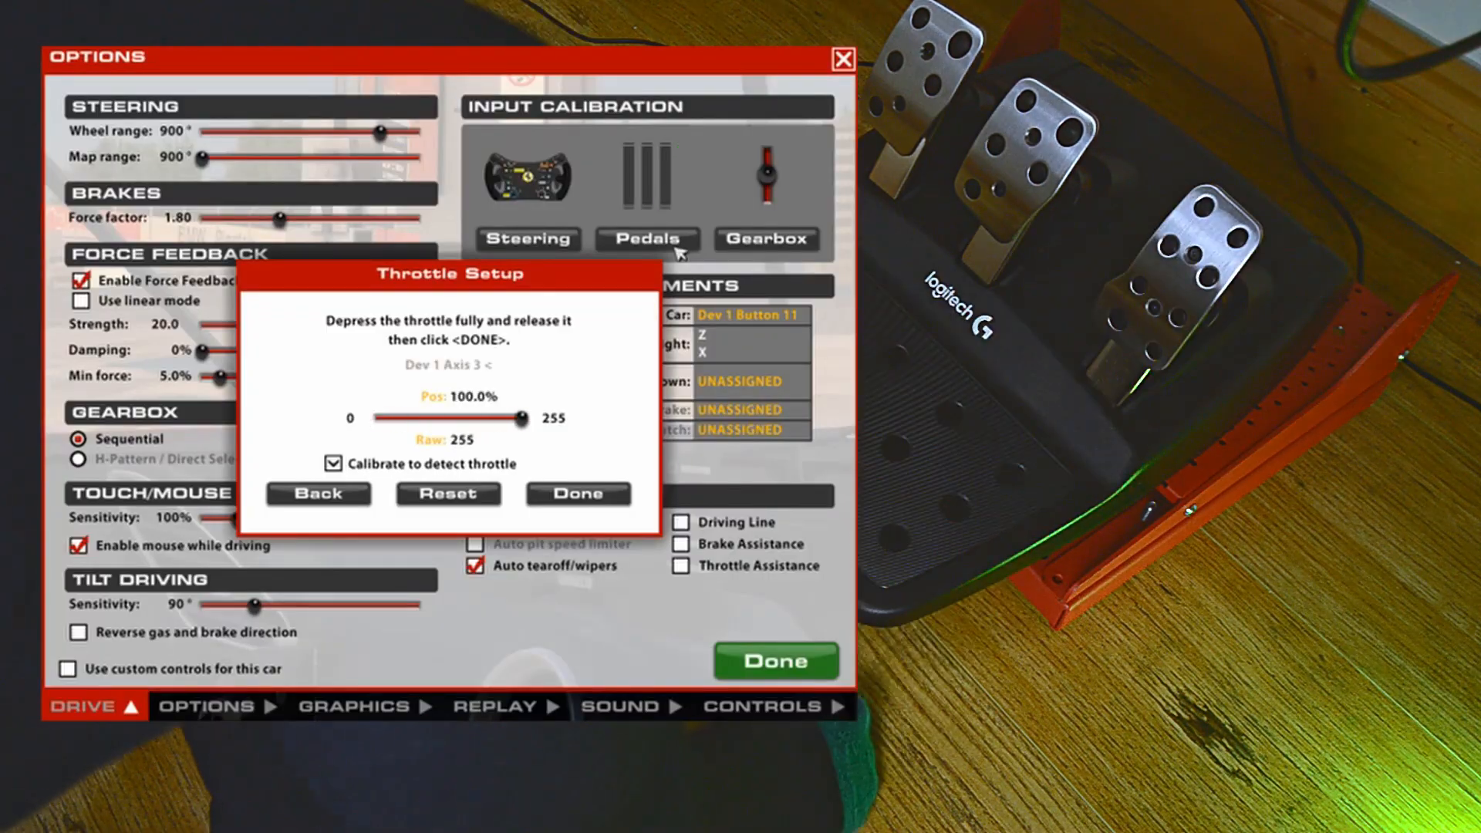
Accept the full-travel throttle reading in Throttle Setup.
left_click(577, 494)
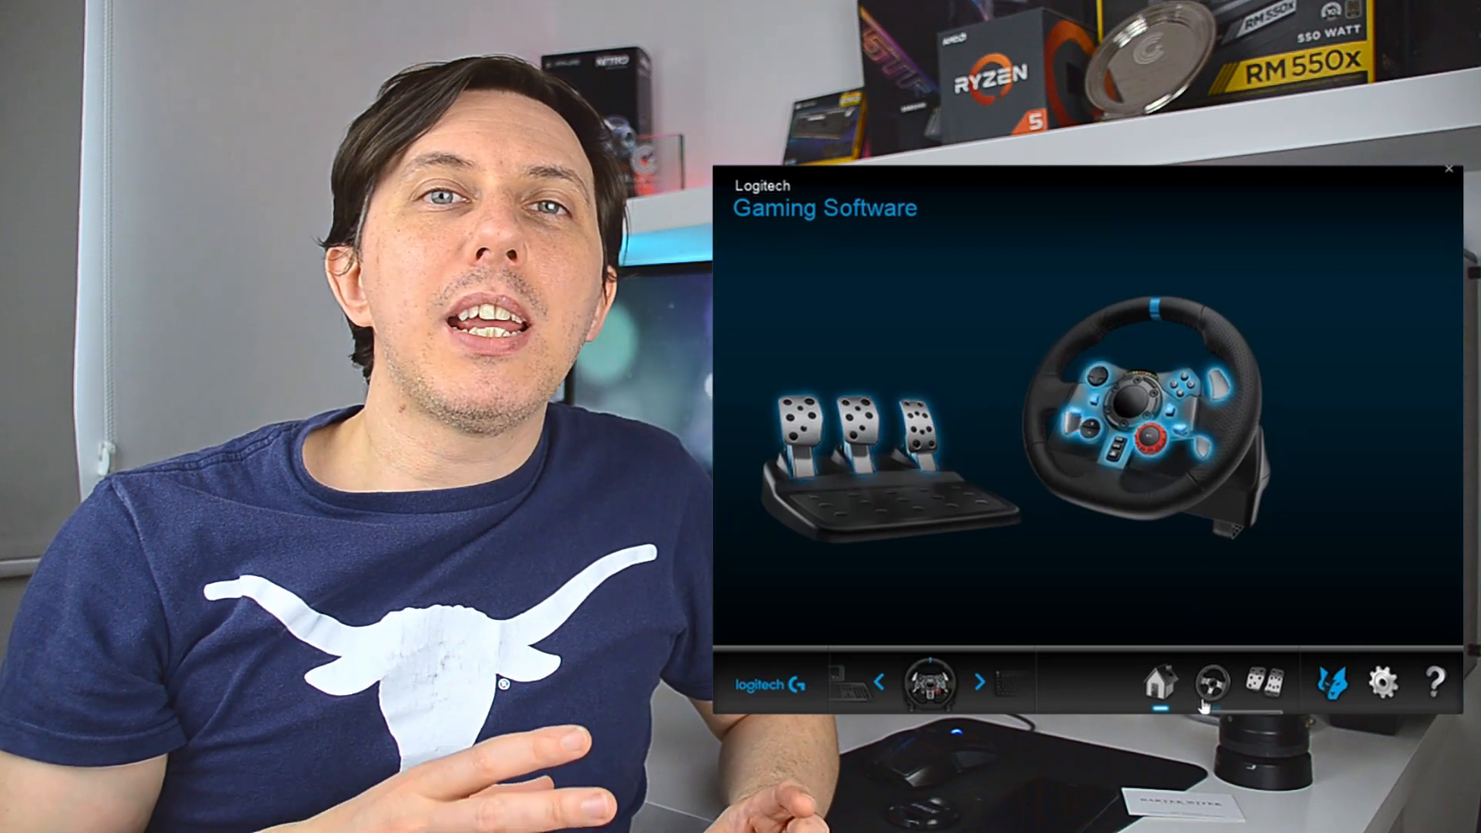
Bring up the Steering Wheel's Axis Properties from the wheel customization view.
left_click(1210, 680)
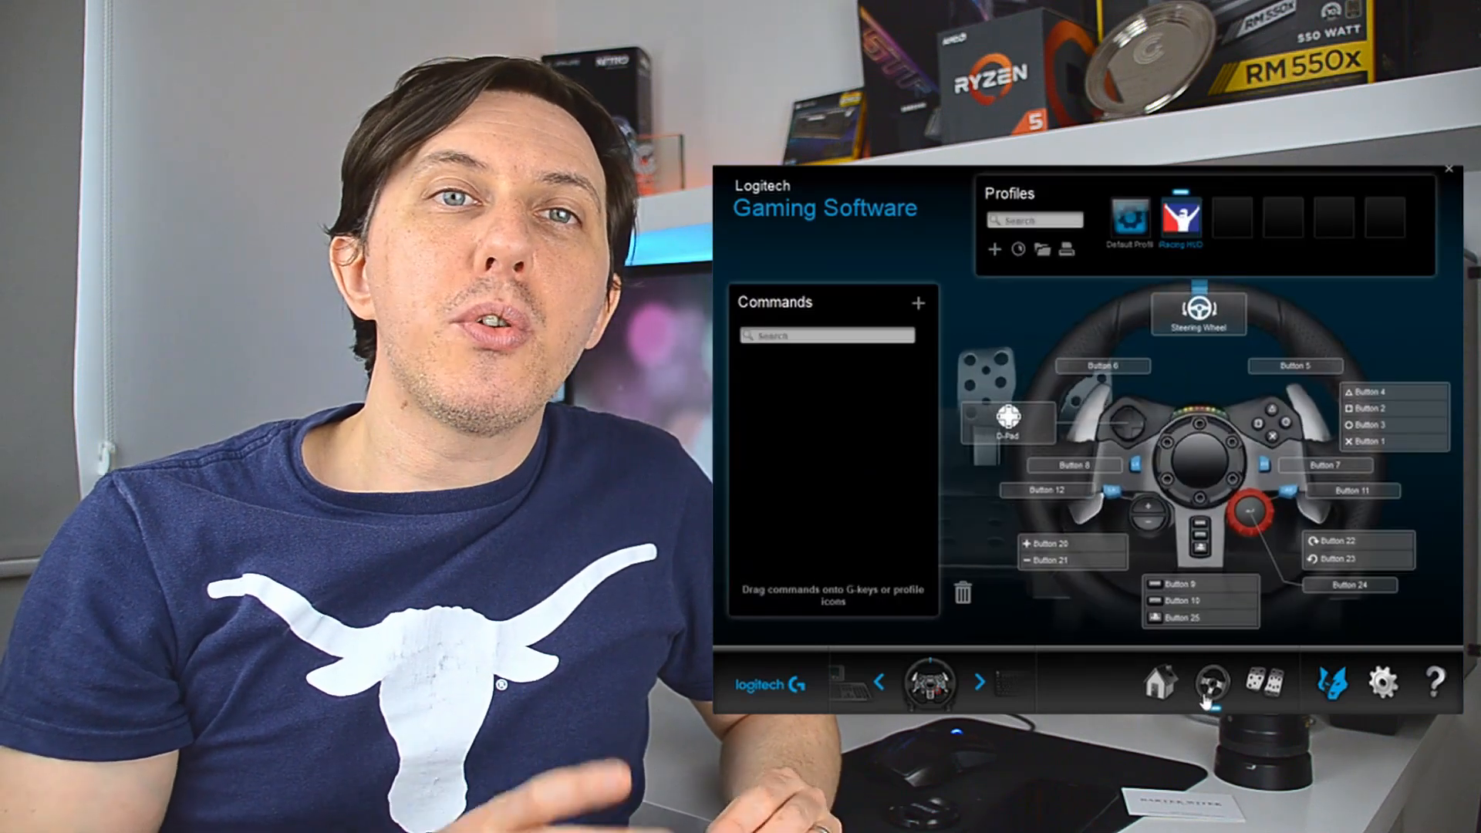
mouse_move(1177, 382)
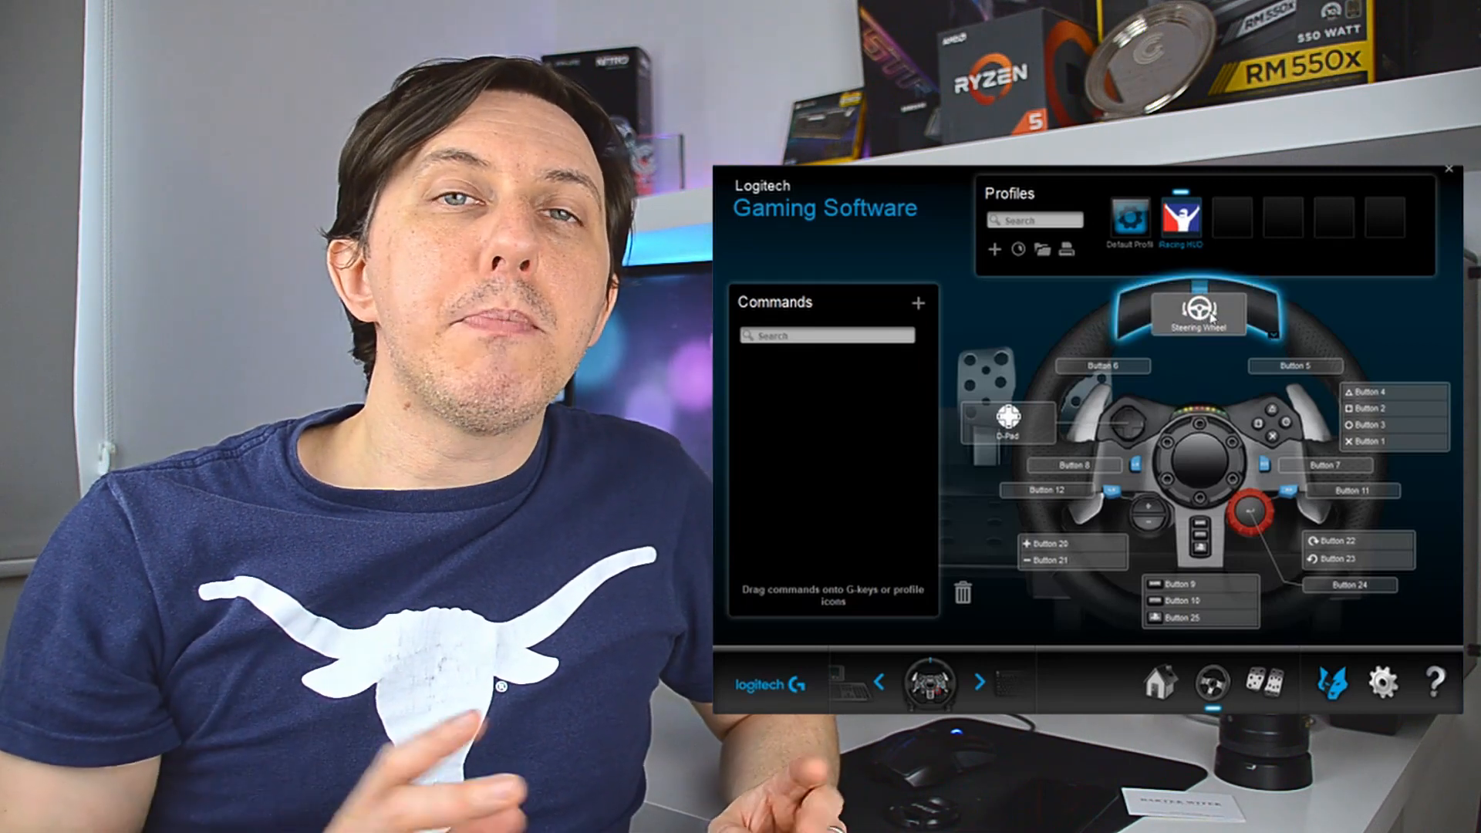
left_click(1199, 311)
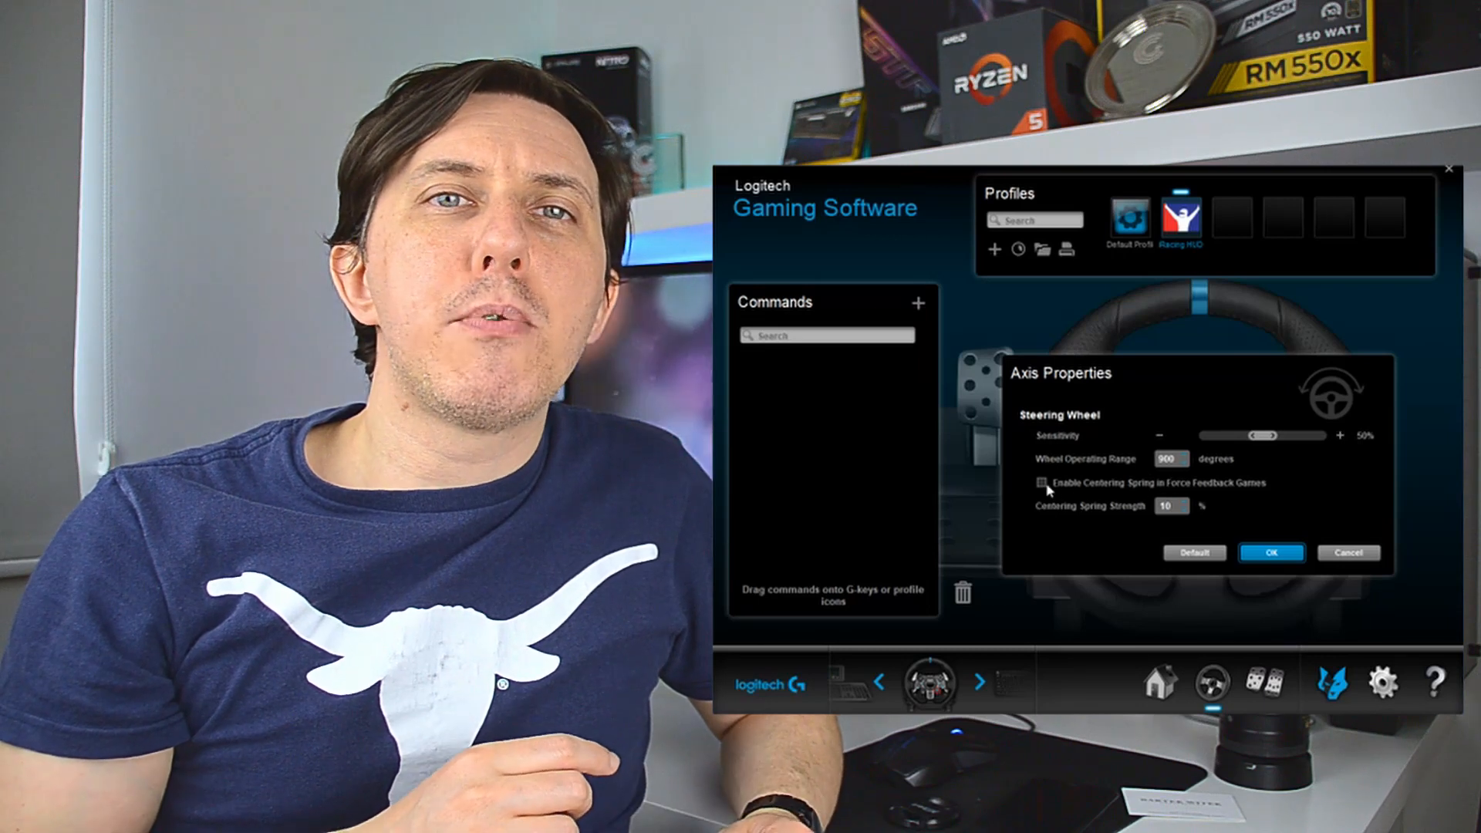
Enable the centering spring for force feedback games, keeping the 900-degree range, and apply.
left_click(1042, 483)
type("50")
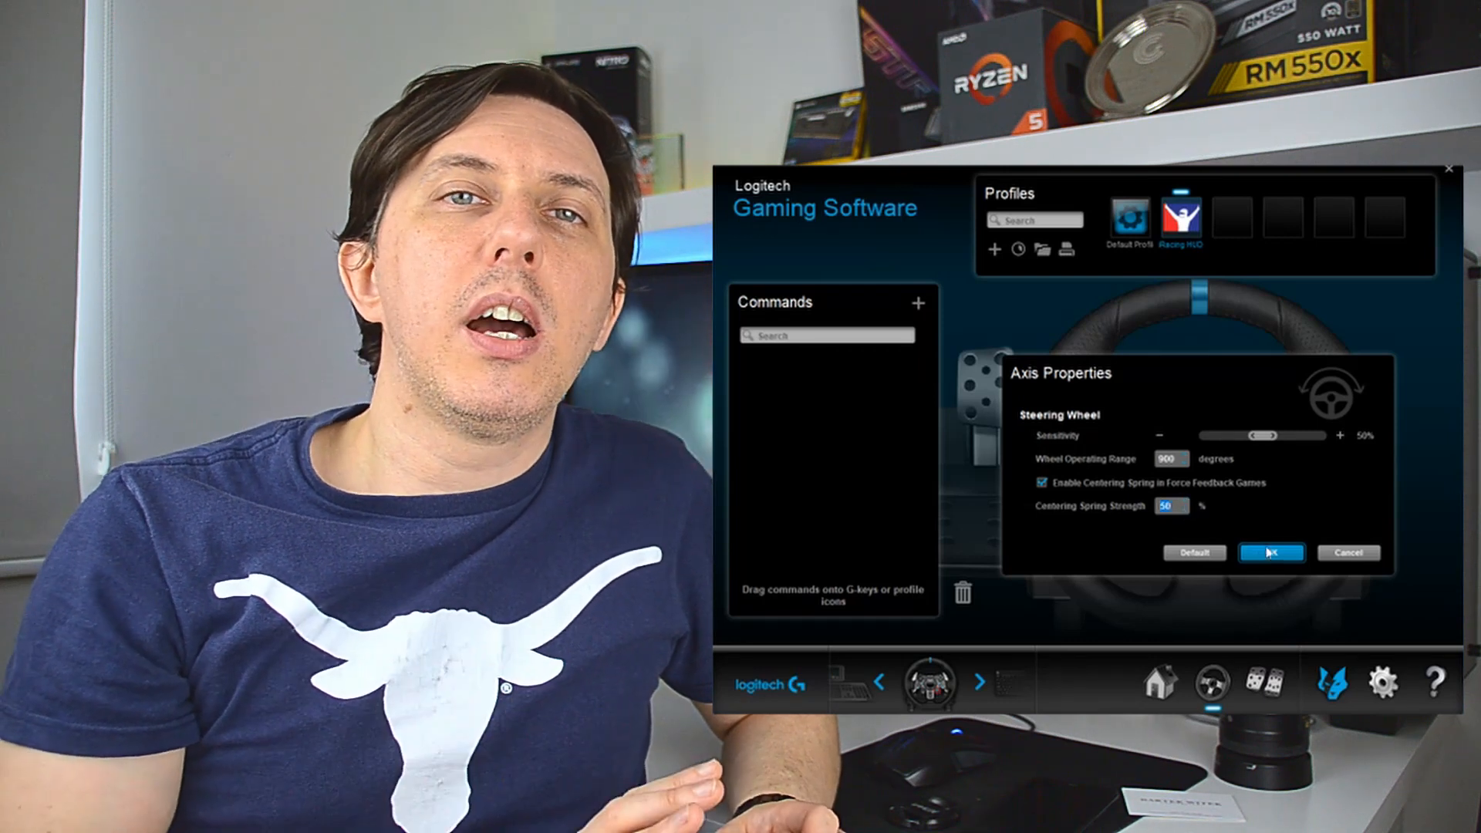
left_click(1270, 553)
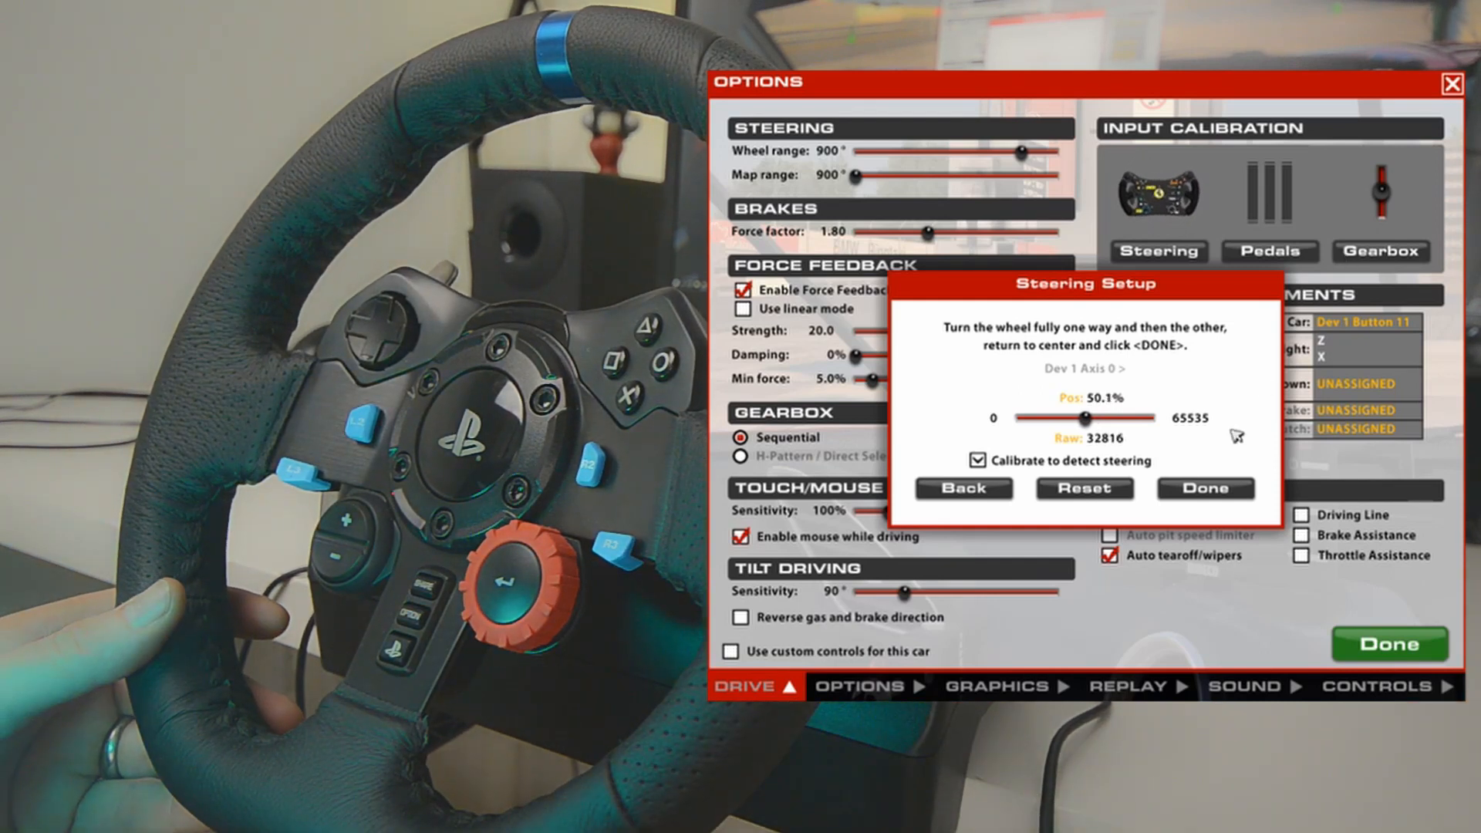
Accept the lock-to-lock and 90° left readings for a 900-degree range and complete the control setup wizard.
left_click(1205, 490)
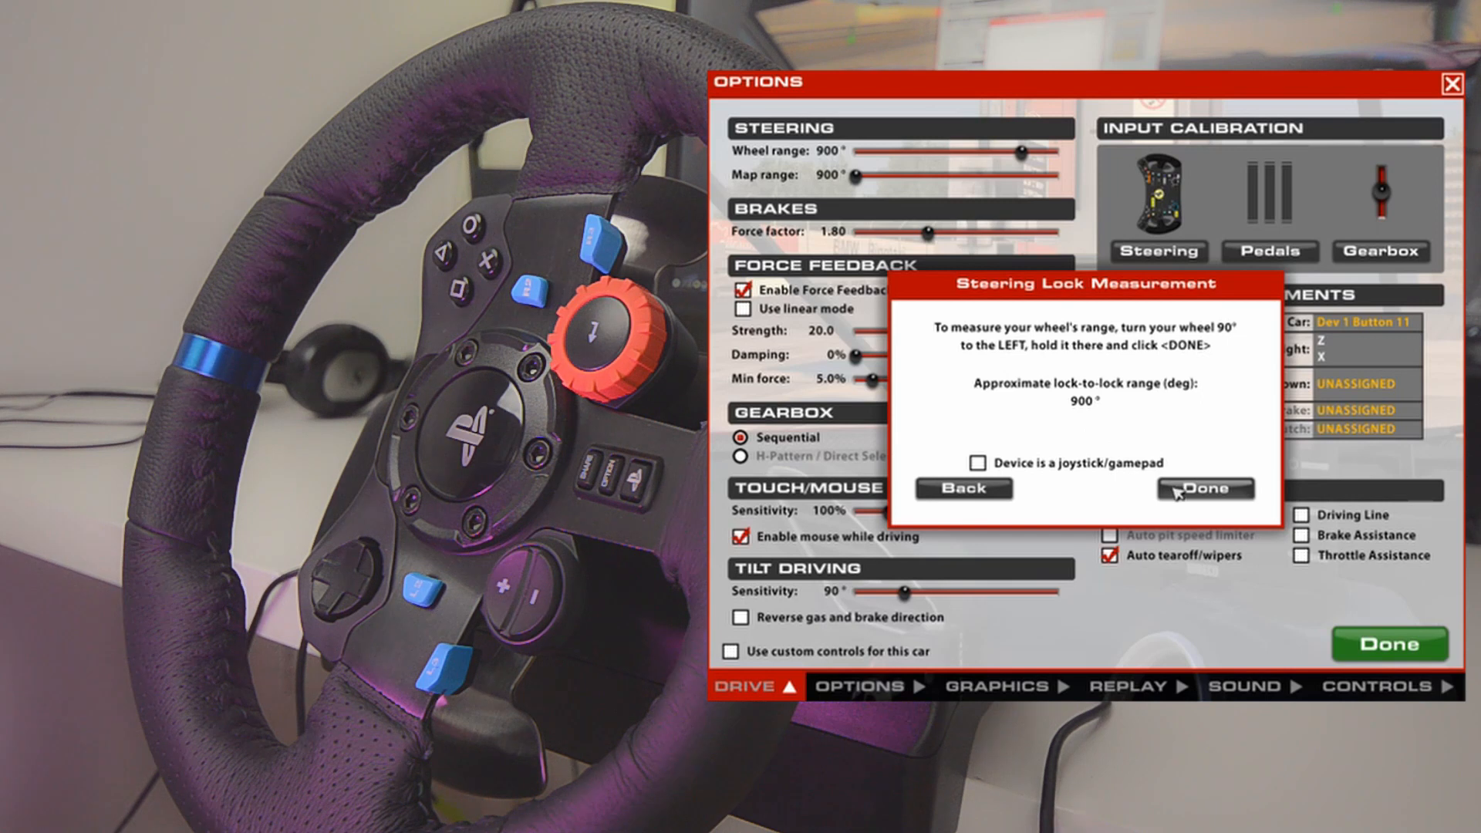
left_click(1207, 490)
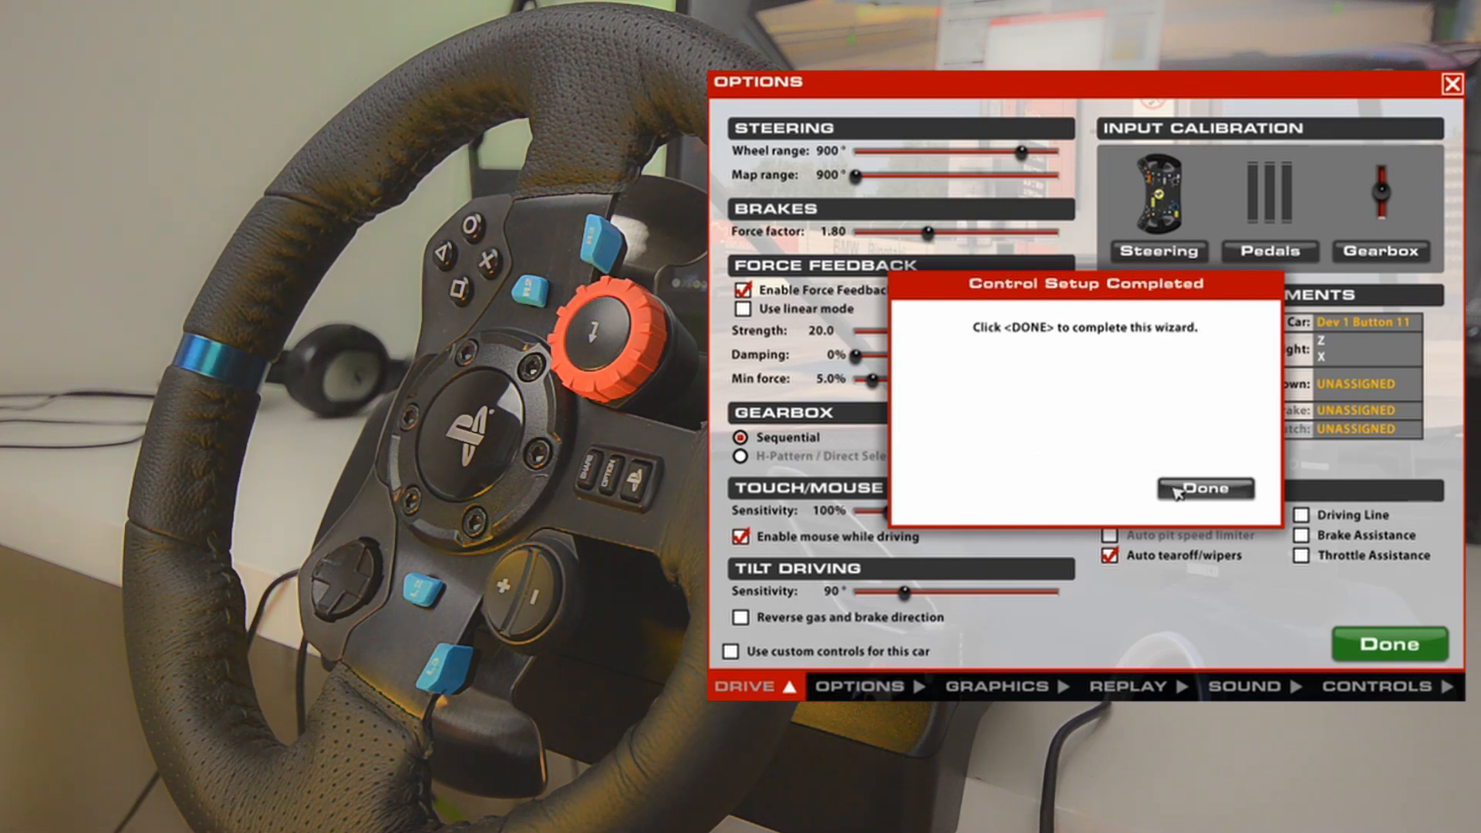
left_click(1205, 489)
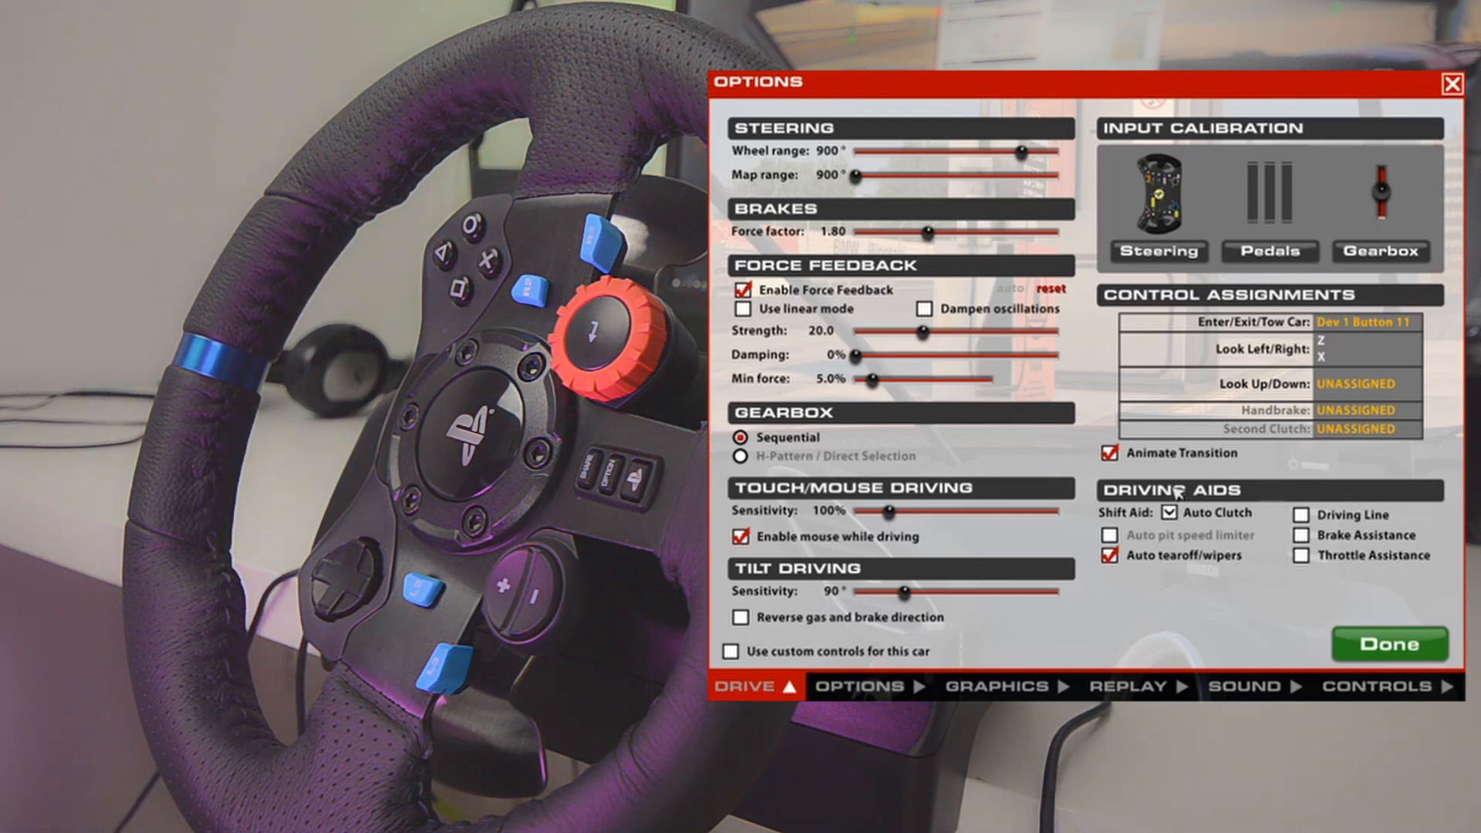
left_click(1390, 645)
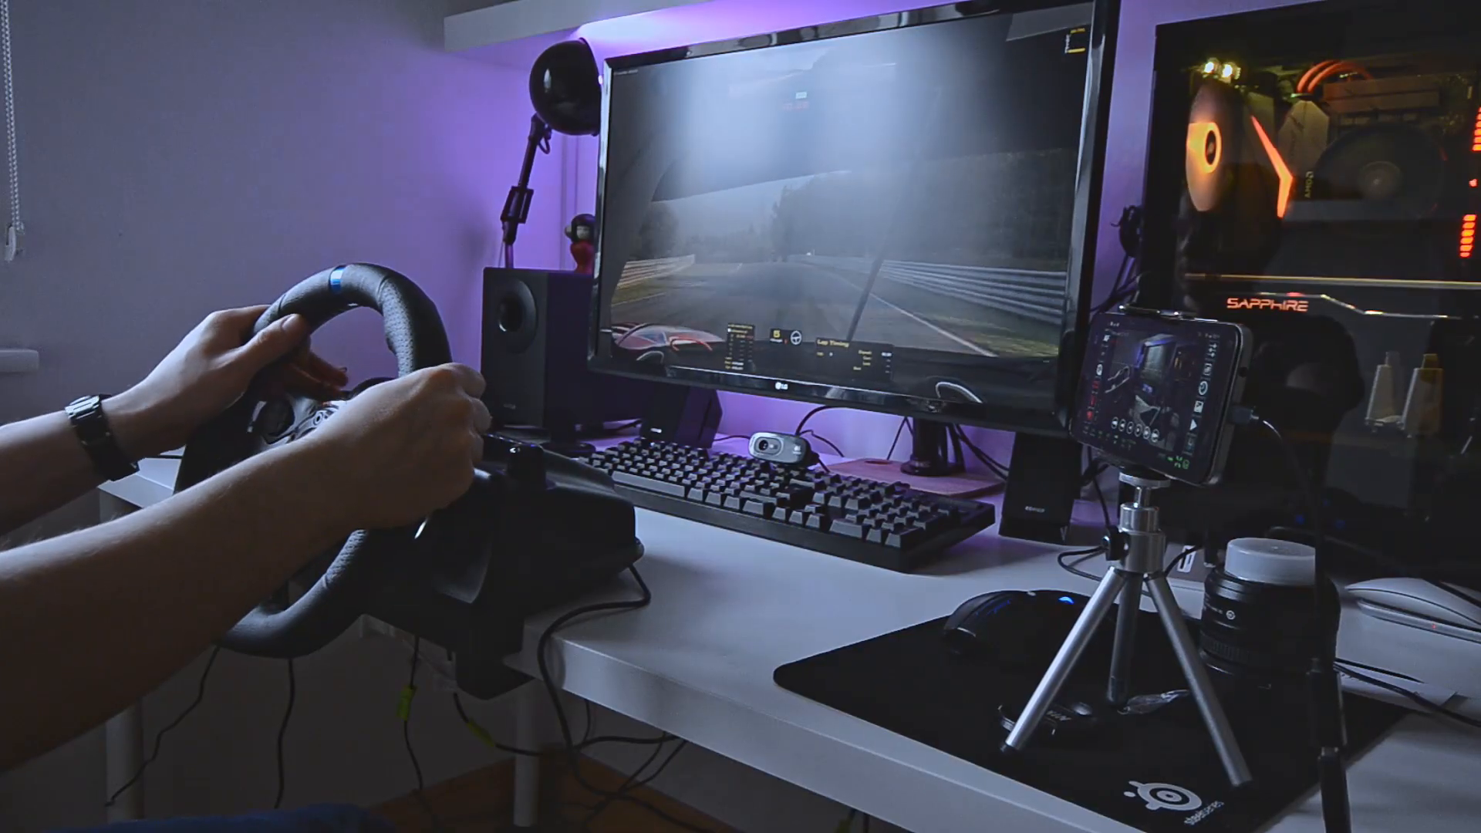